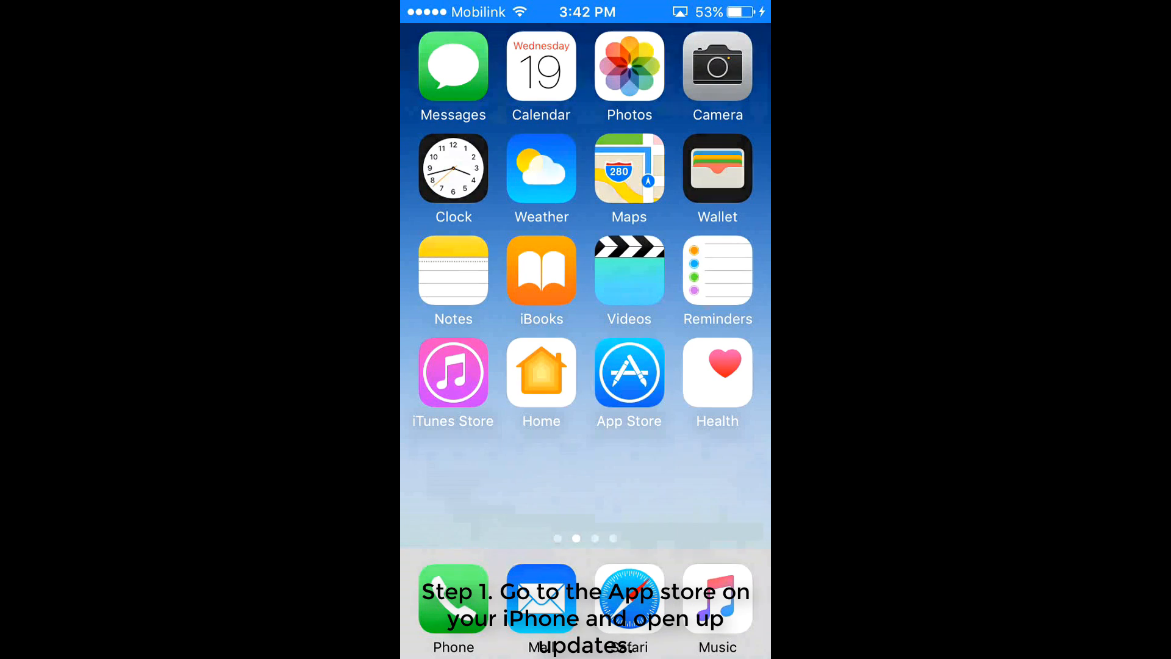
Launch the App Store from the iPhone home screen and head to the Updates page.
click(629, 372)
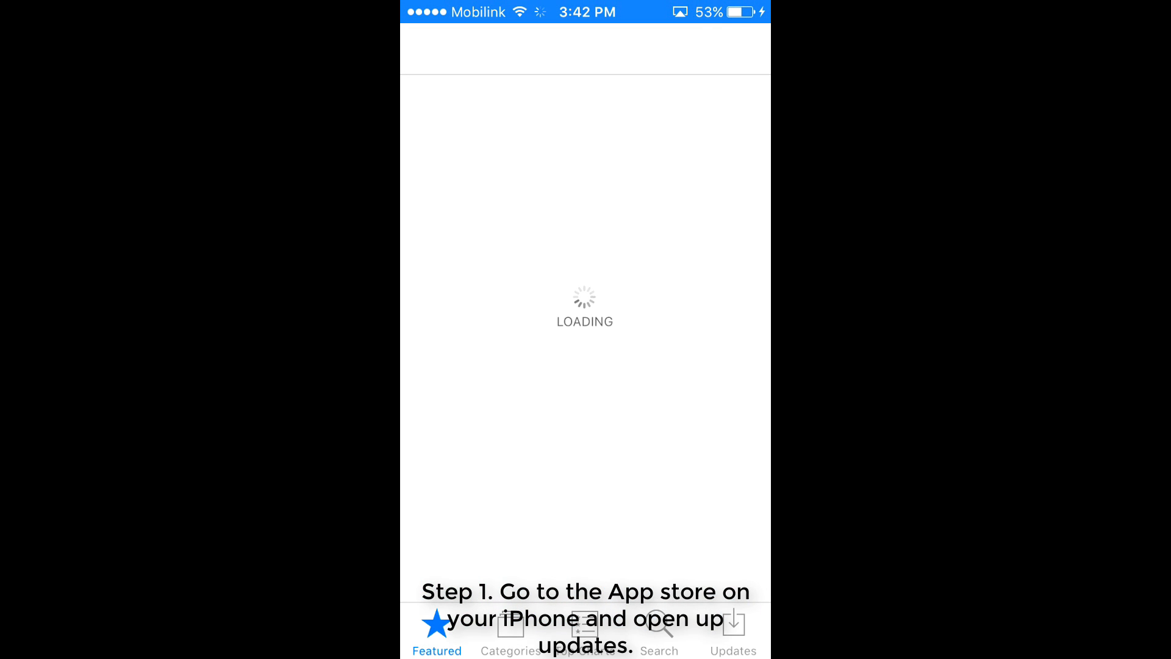
click(732, 634)
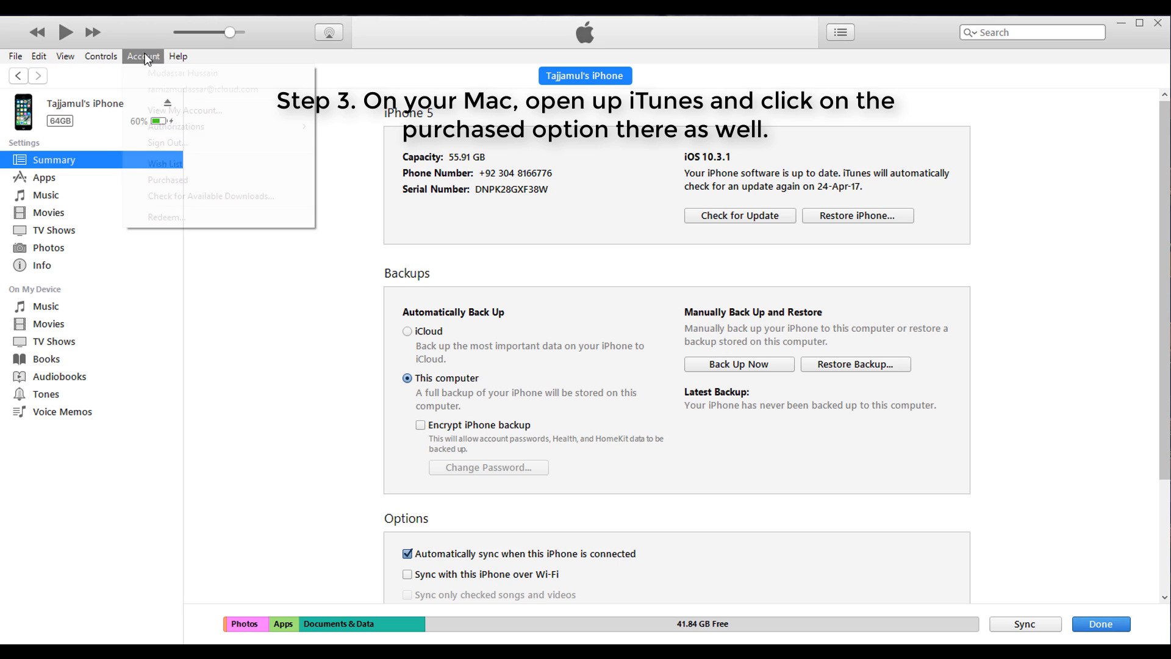
Show the iTunes account's Purchased list for the connected iPhone.
click(167, 179)
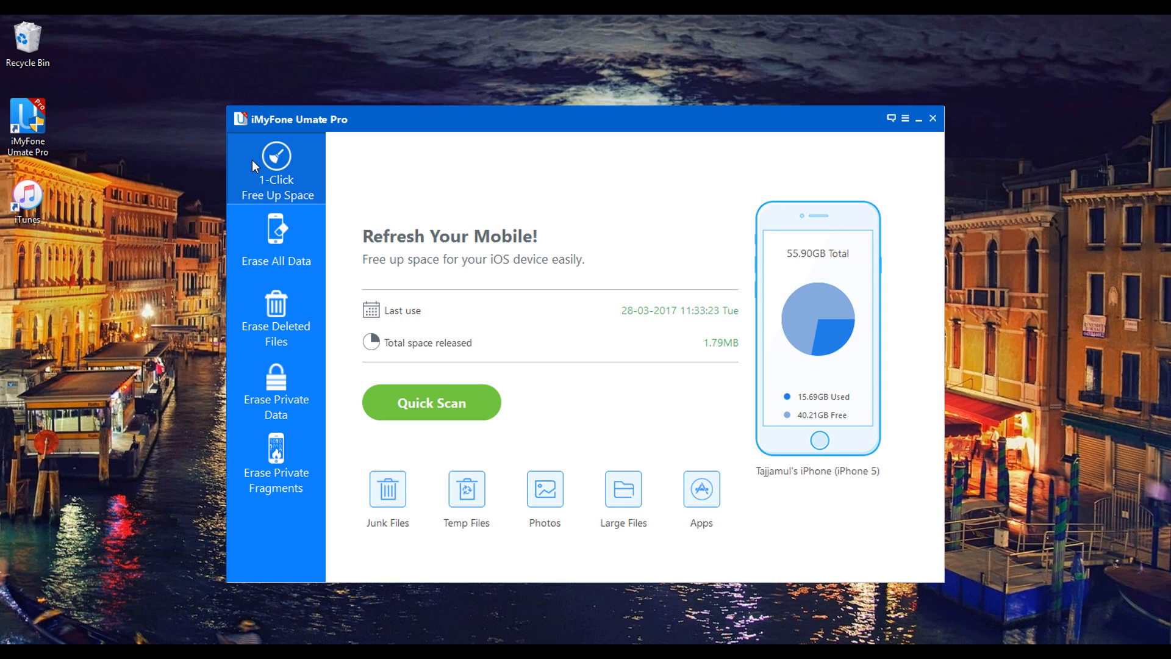
Mark WhatsApp in the iPhone's installed-apps list and remove it from the device.
click(701, 489)
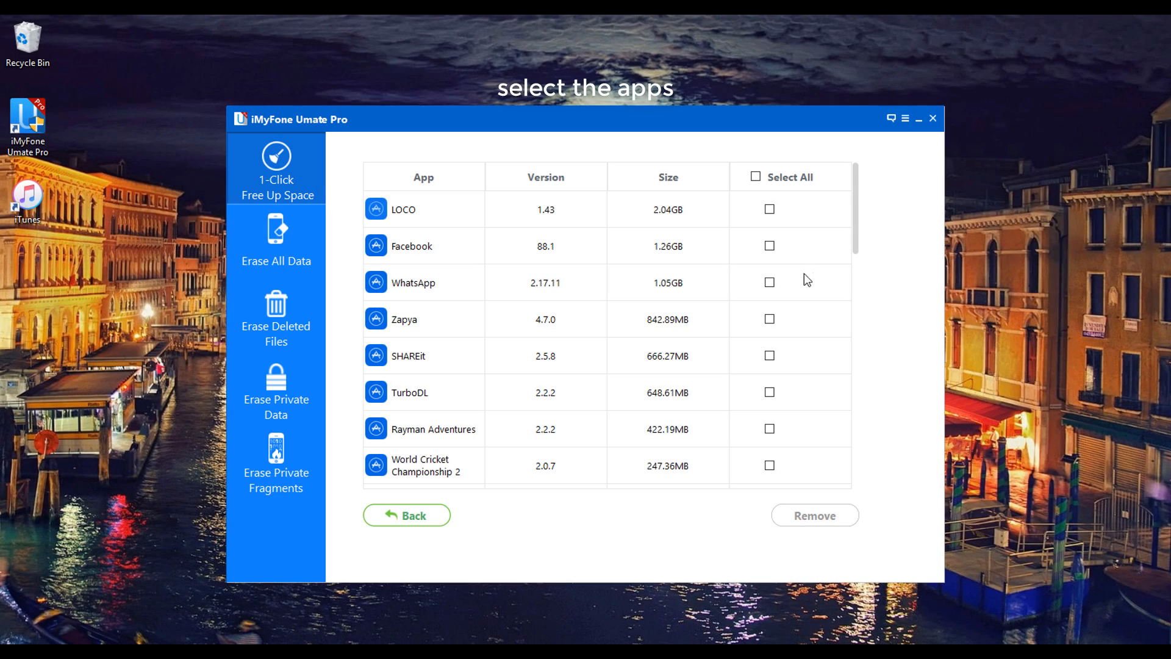
click(770, 282)
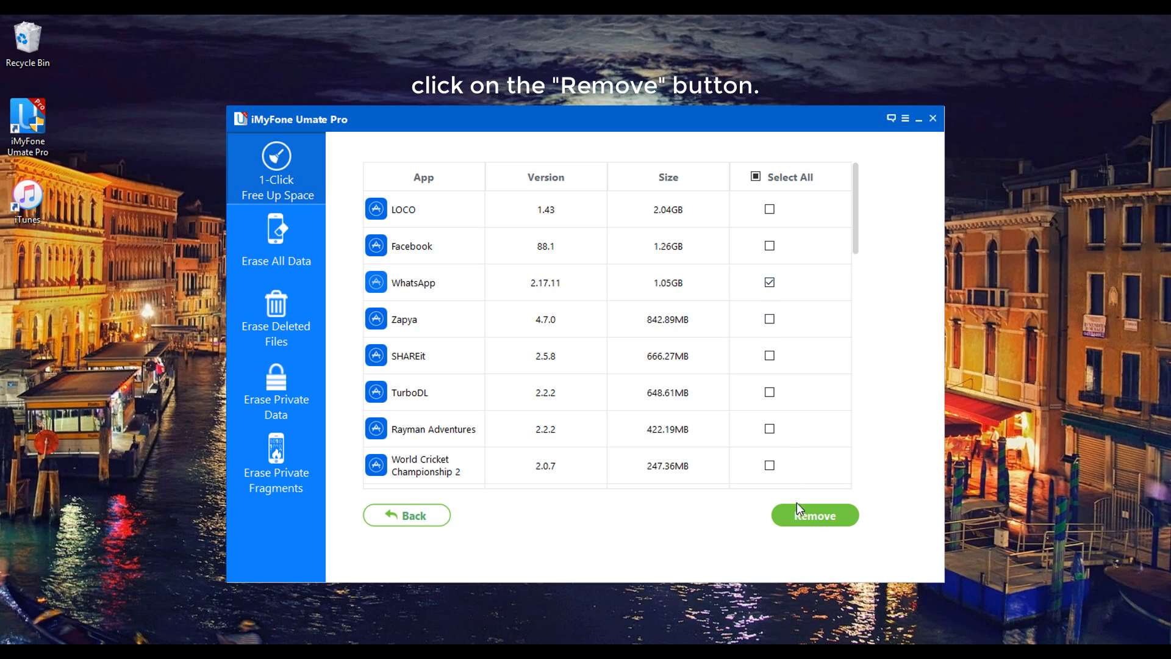
click(814, 515)
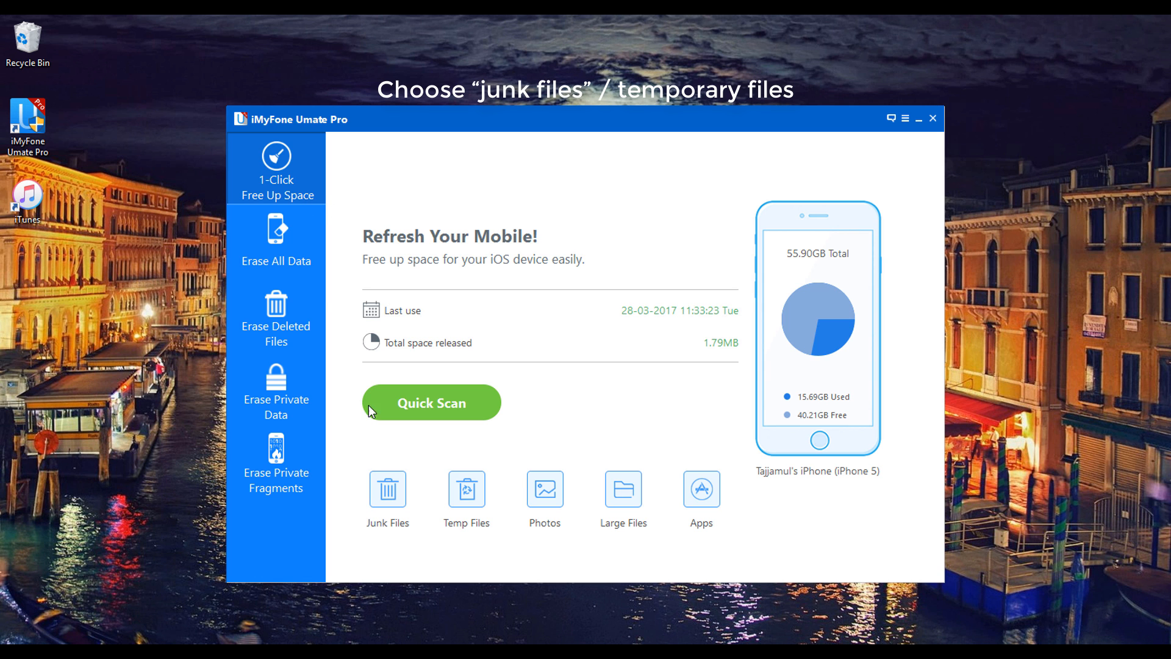
click(431, 401)
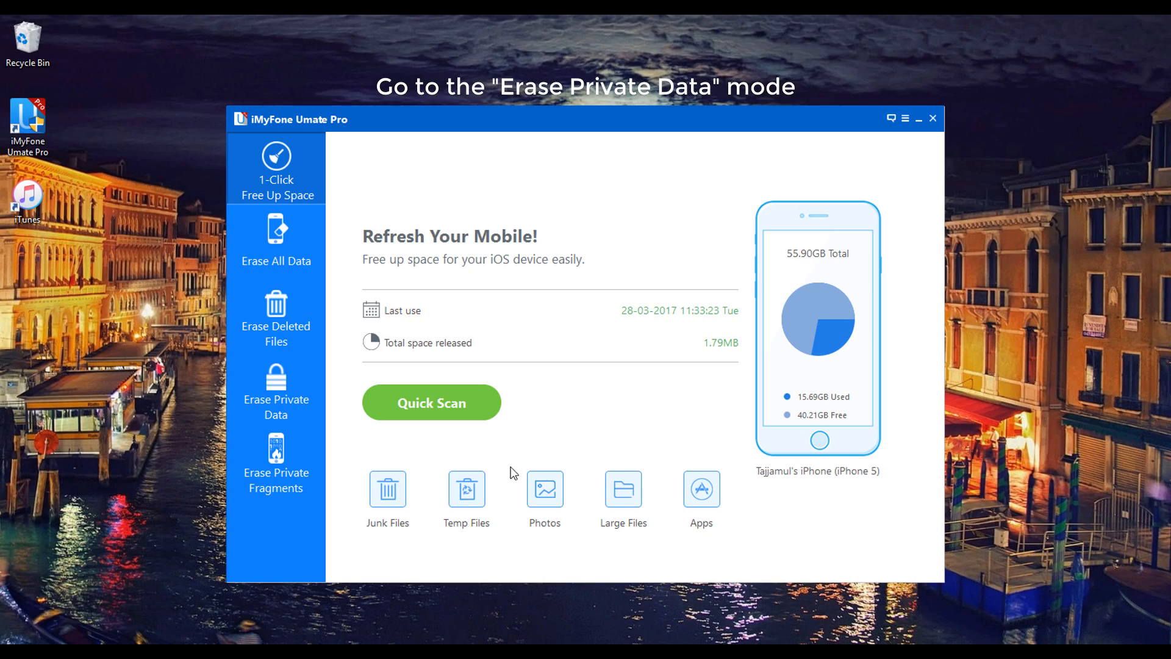
Scan the iPhone's private data and mark WhatsApp messages and attachments for erasing.
click(276, 391)
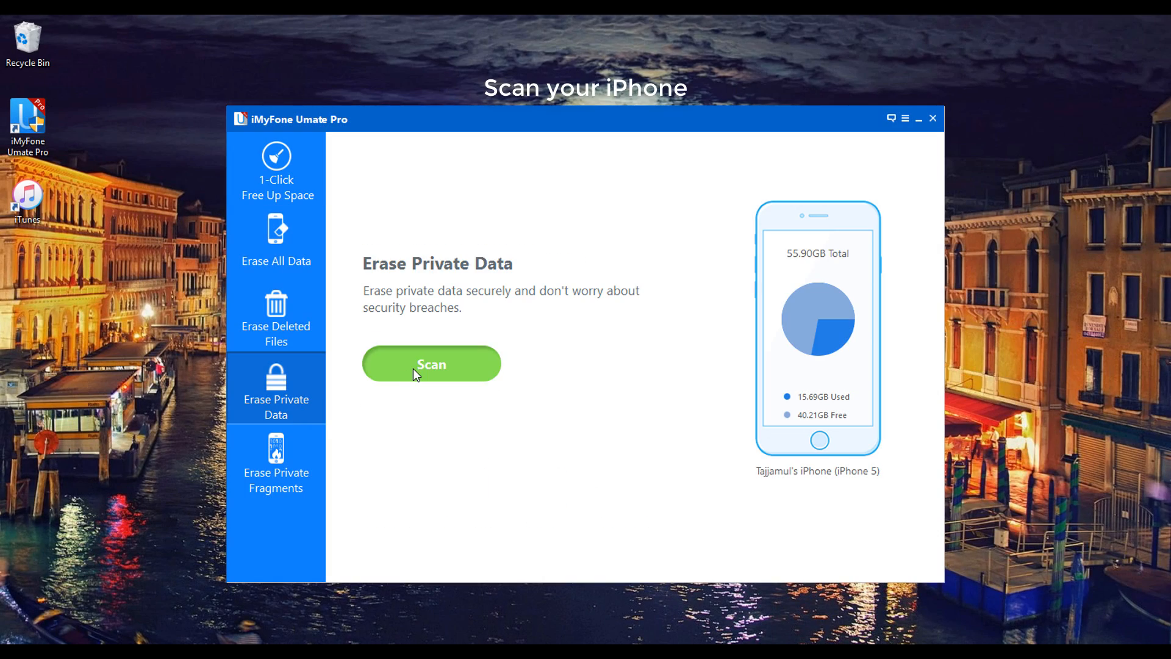
click(430, 363)
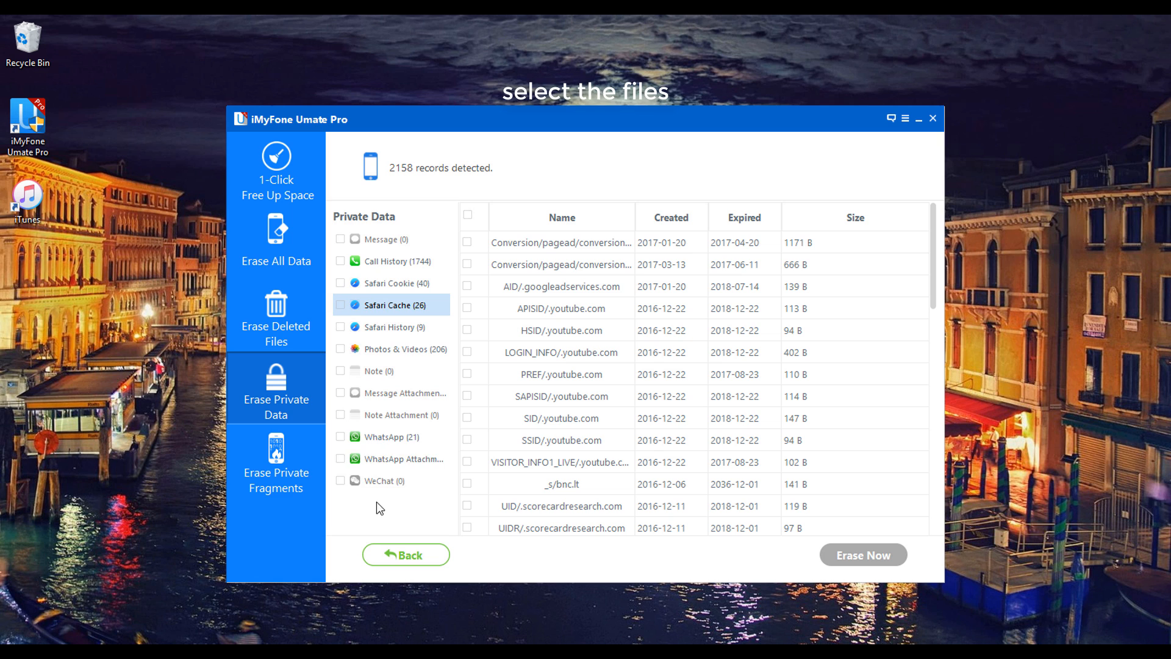
click(341, 437)
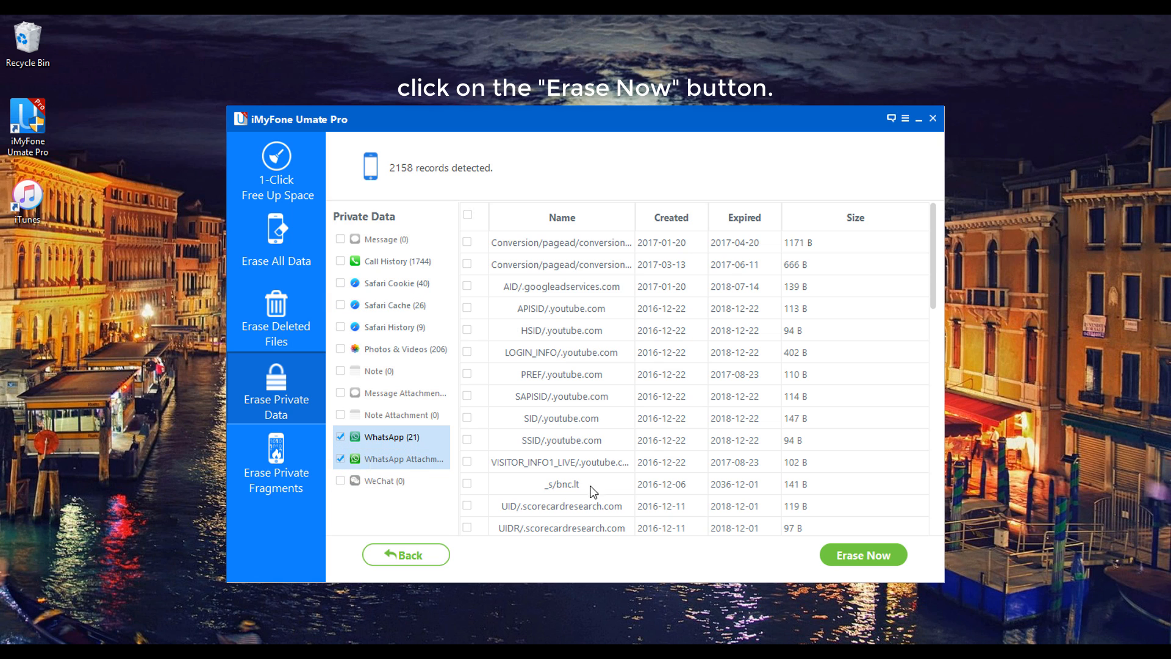